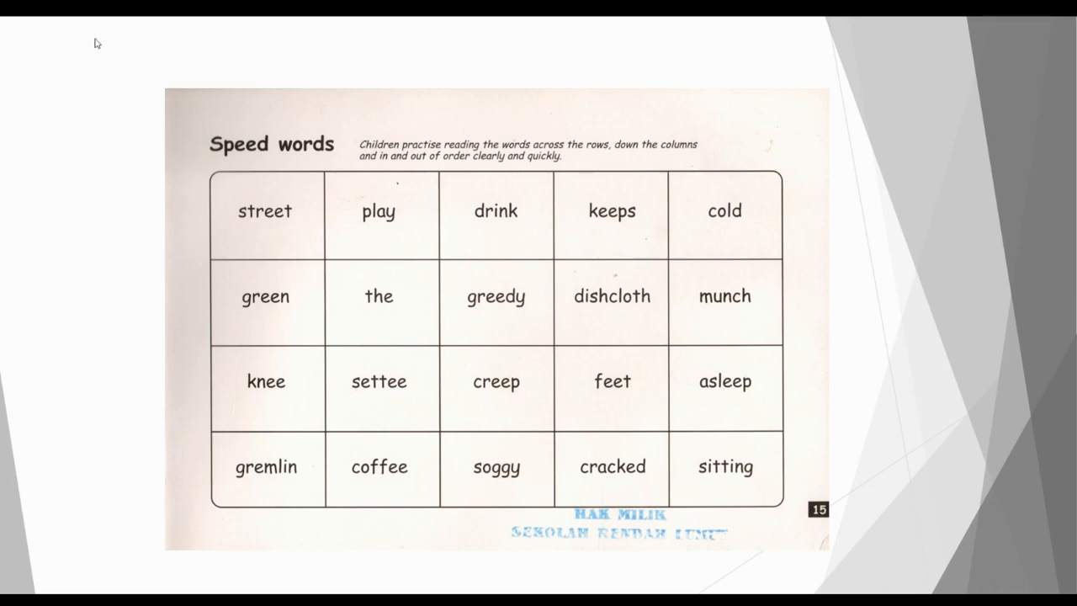
{"action": "mouse_move", "coordinate": [370, 236]}
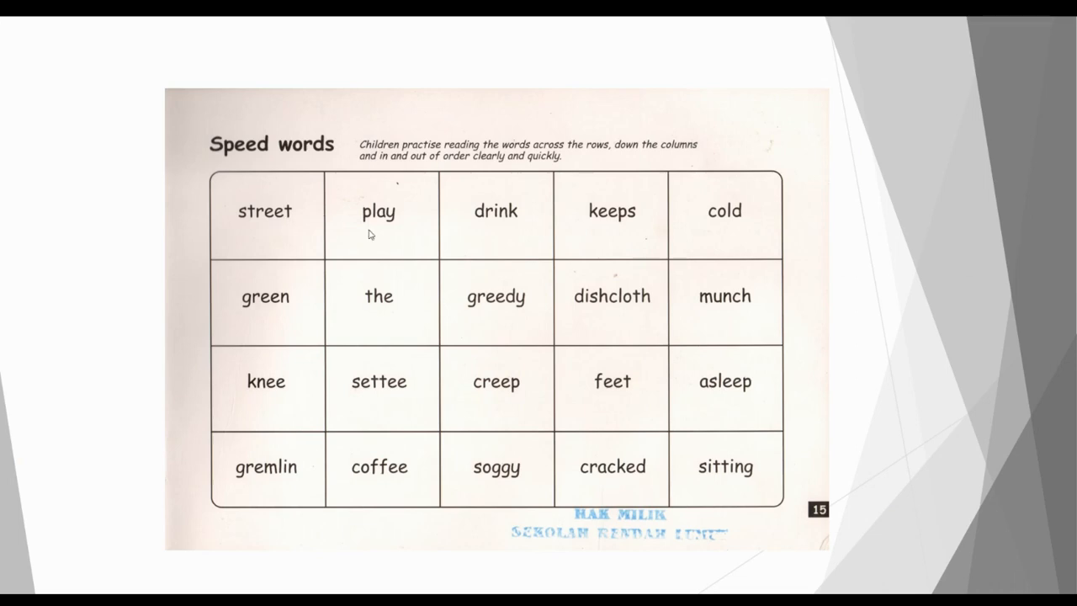
{"action": "mouse_move", "coordinate": [494, 229]}
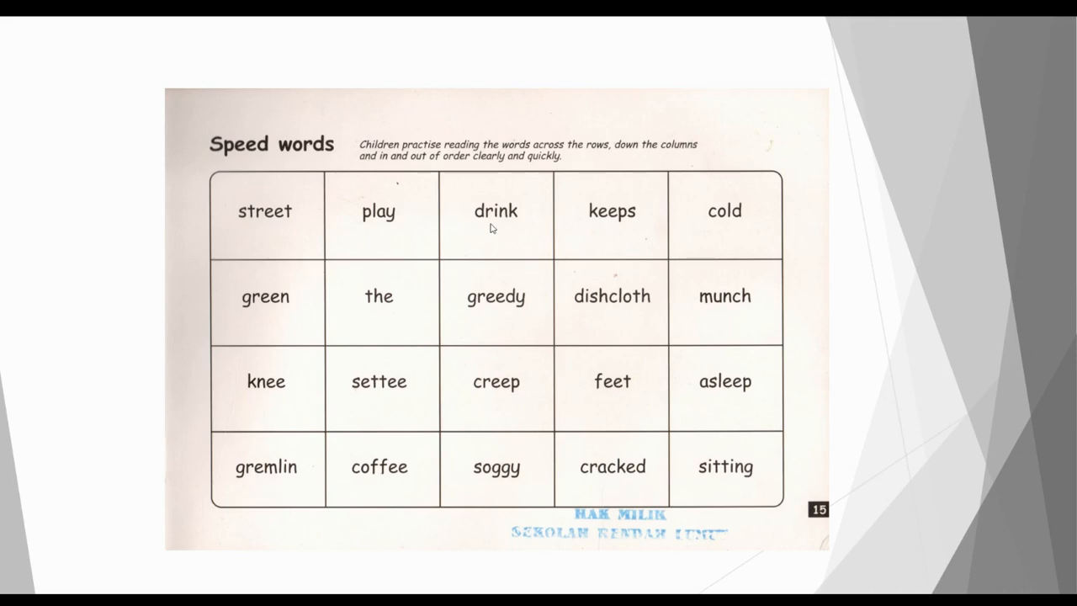
{"action": "mouse_move", "coordinate": [612, 228]}
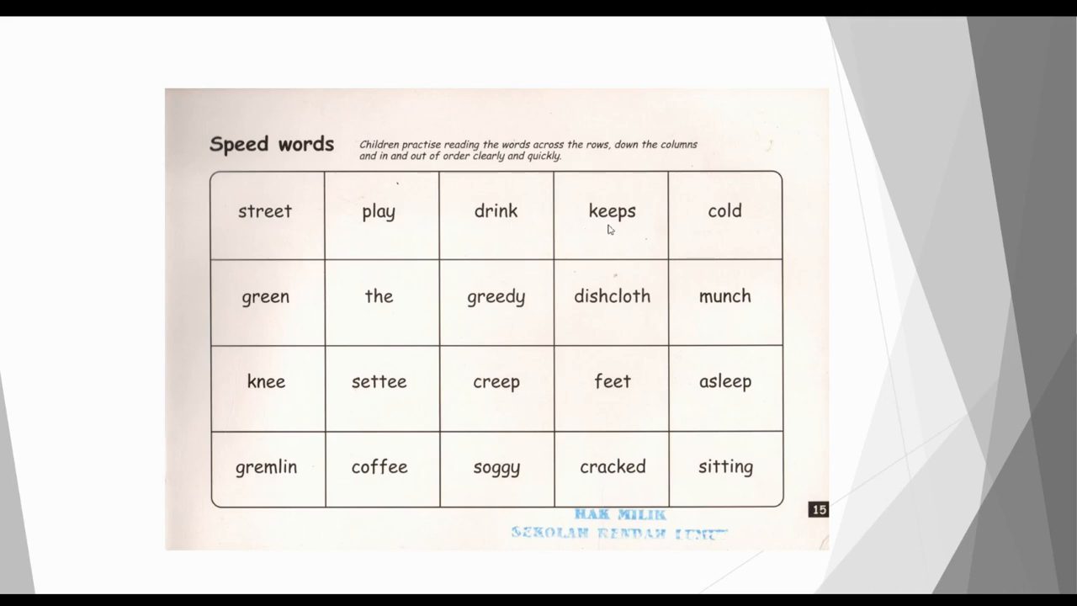
{"action": "mouse_move", "coordinate": [727, 233]}
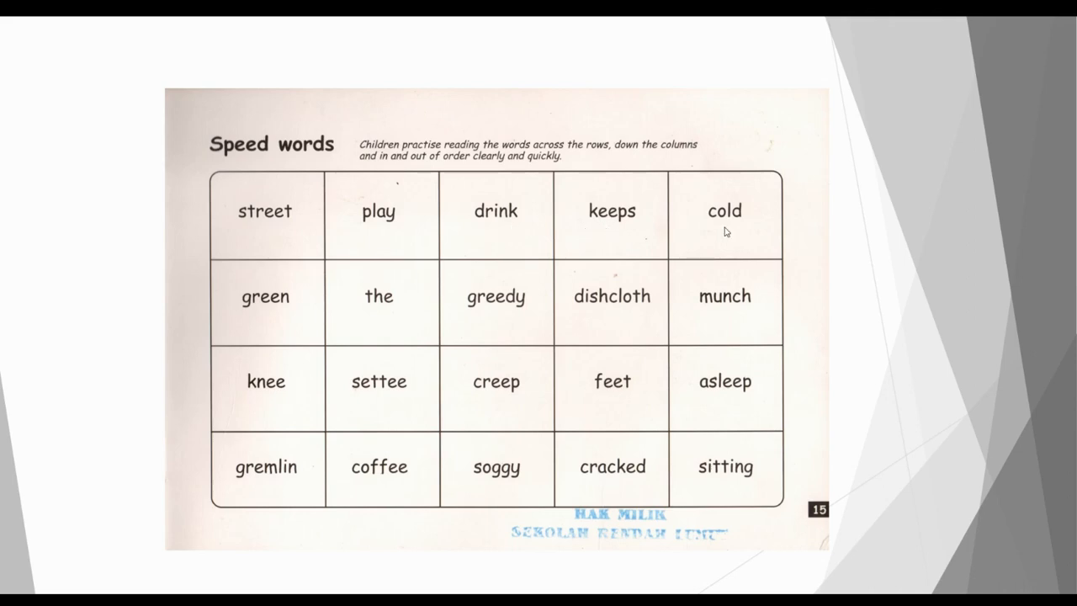
{"action": "mouse_move", "coordinate": [271, 314]}
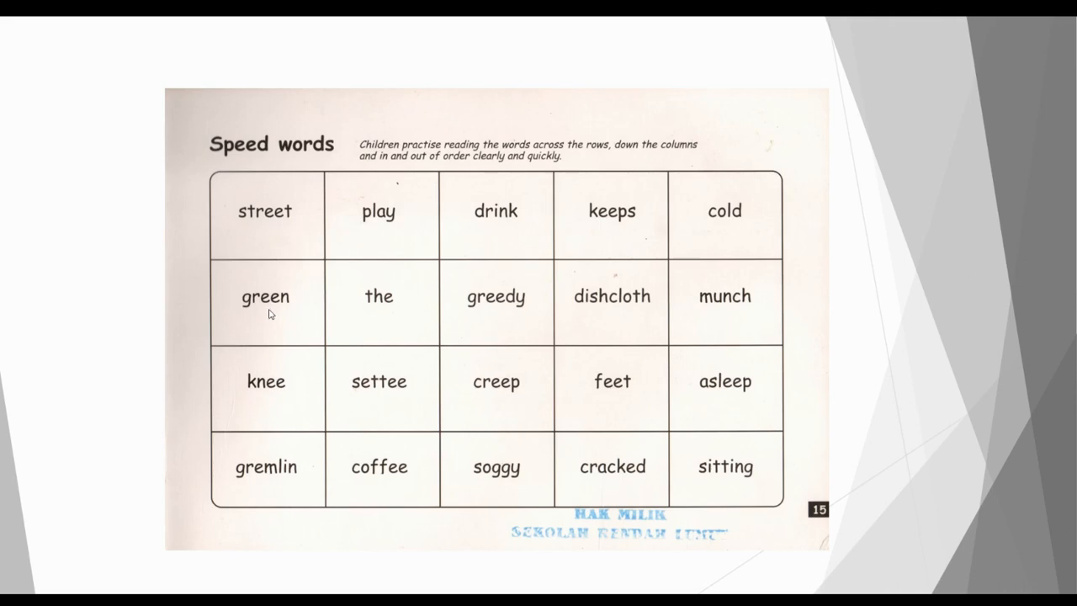
{"action": "mouse_move", "coordinate": [425, 319]}
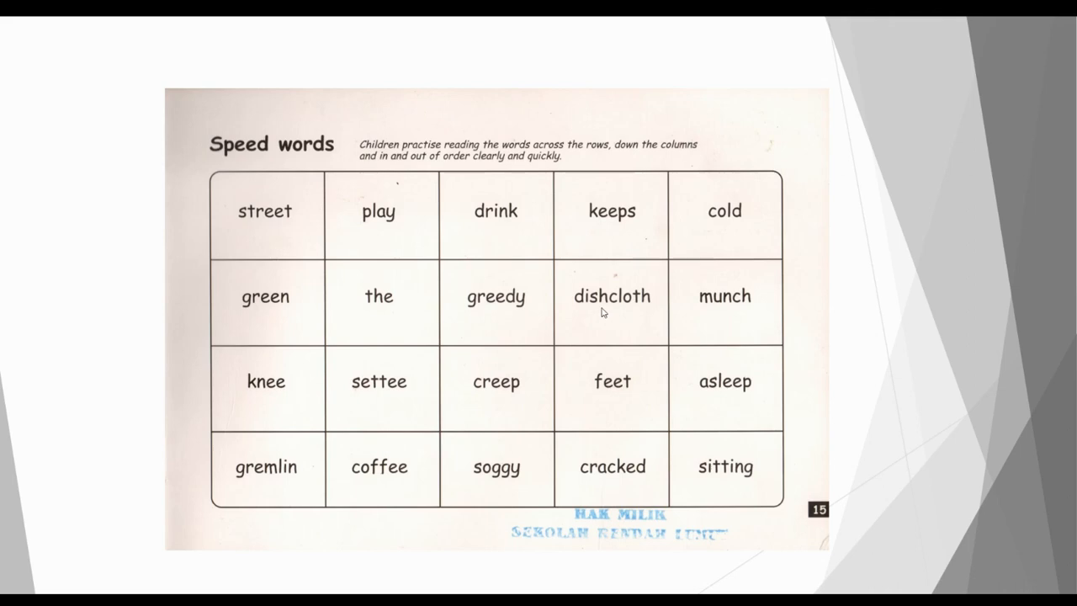
{"action": "mouse_move", "coordinate": [724, 318]}
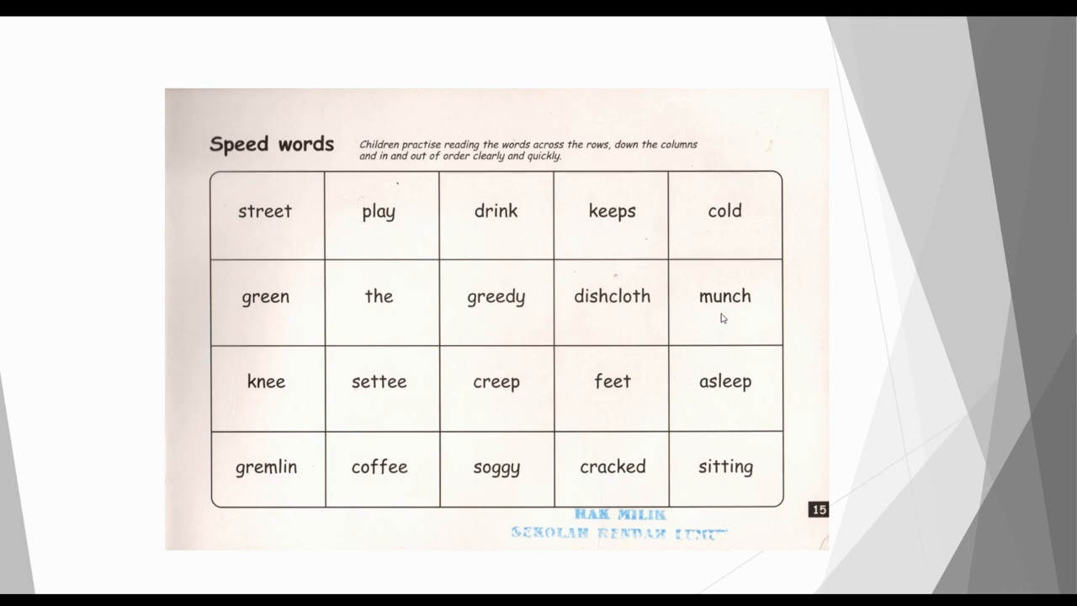
{"action": "mouse_move", "coordinate": [353, 404]}
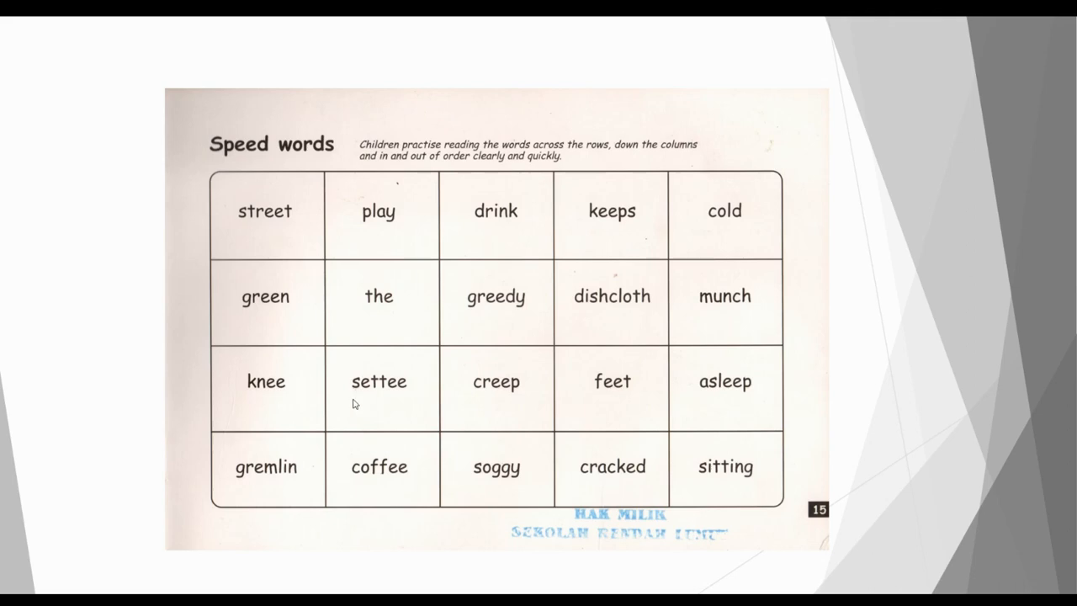
{"action": "mouse_move", "coordinate": [488, 405]}
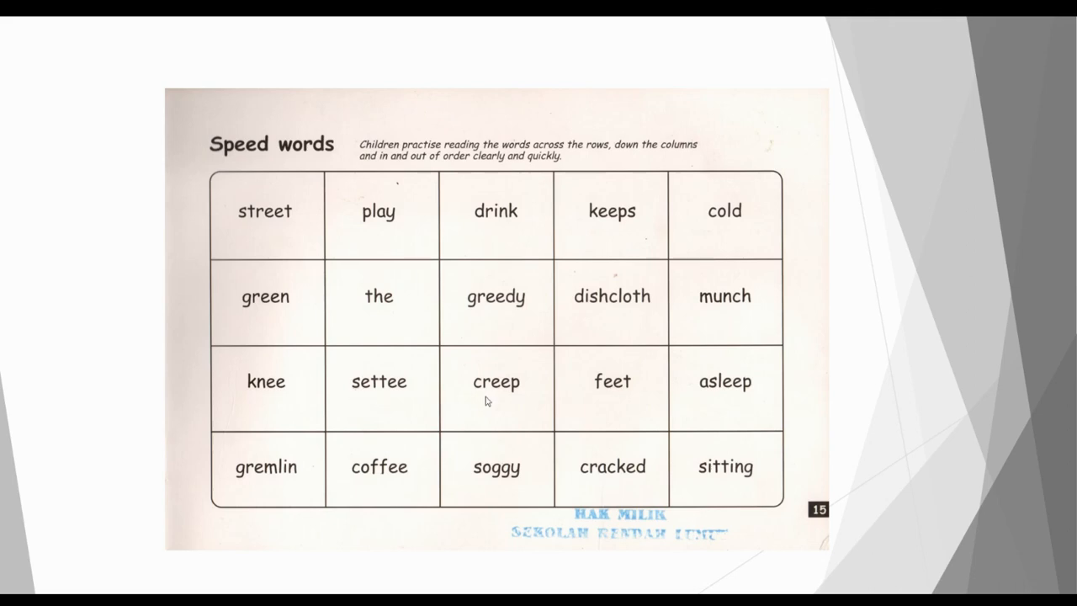
{"action": "mouse_move", "coordinate": [614, 397]}
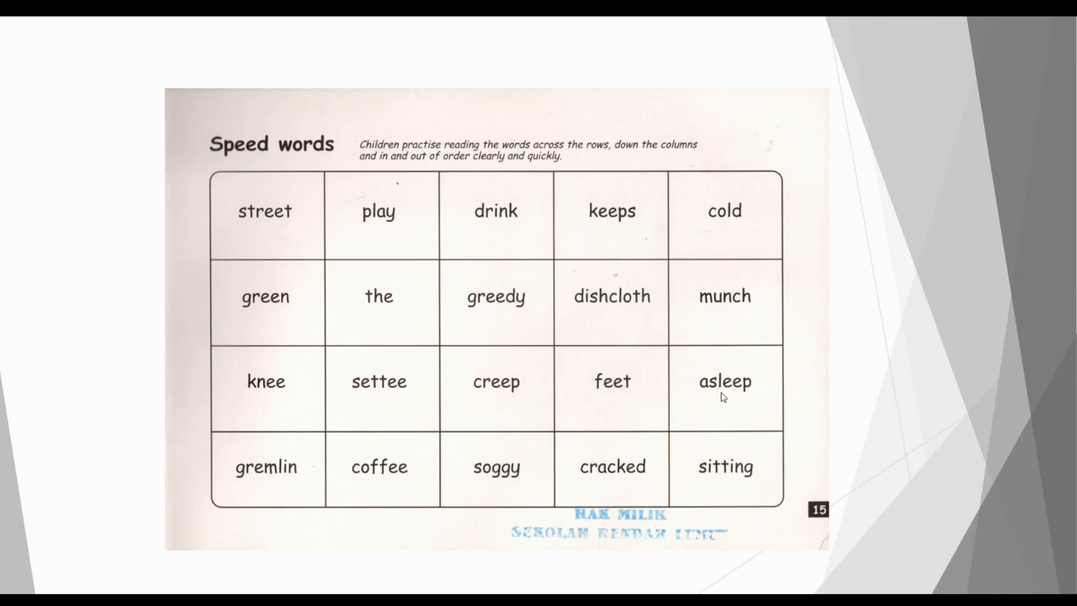
{"action": "mouse_move", "coordinate": [286, 485]}
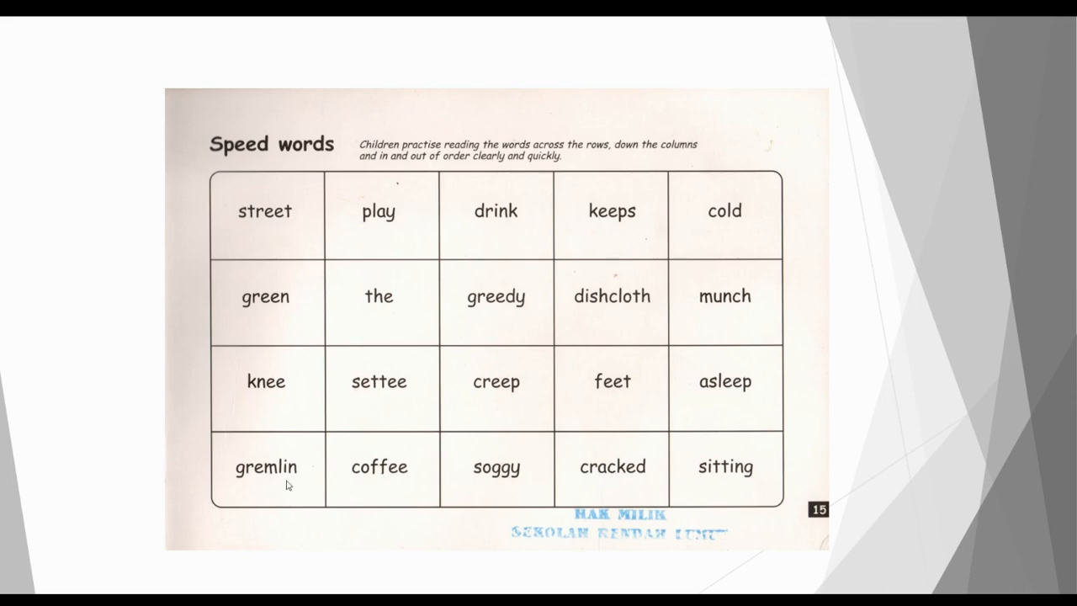
{"action": "mouse_move", "coordinate": [386, 485]}
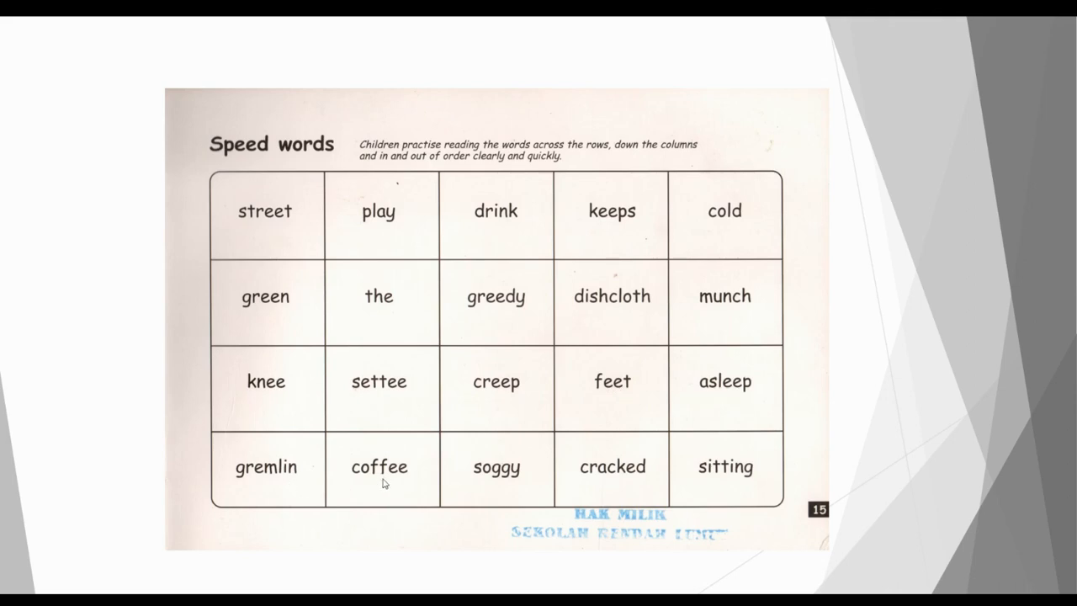
{"action": "mouse_move", "coordinate": [499, 488]}
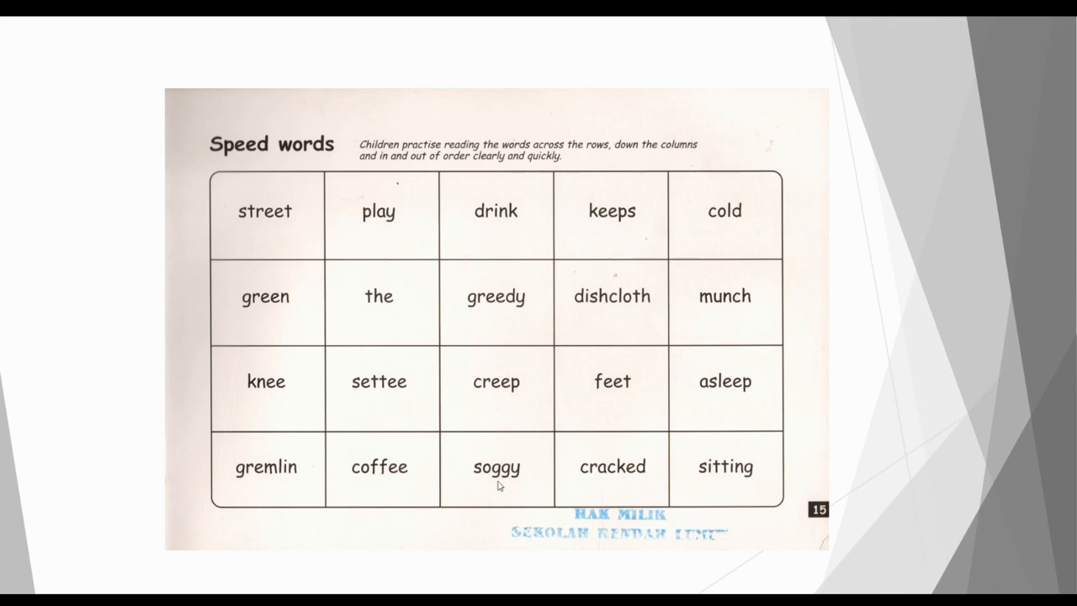
{"action": "mouse_move", "coordinate": [622, 490]}
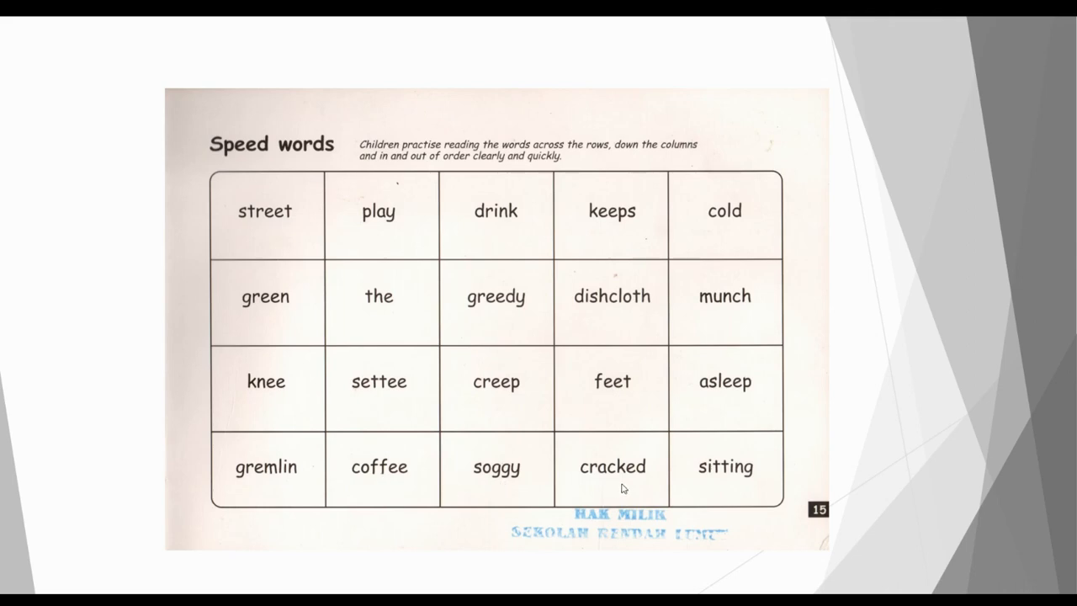
{"action": "mouse_move", "coordinate": [723, 481]}
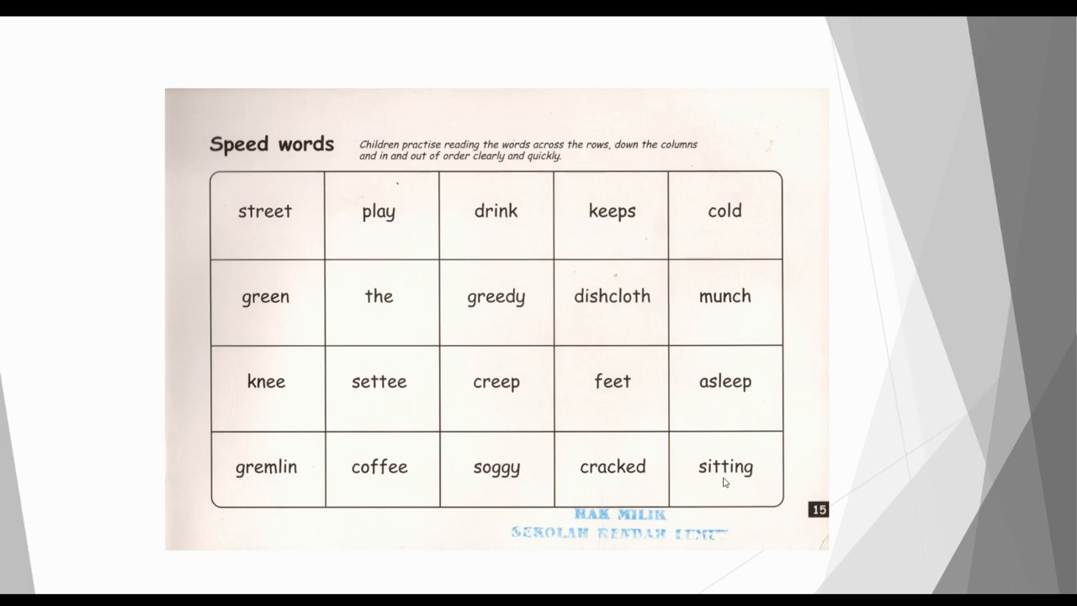